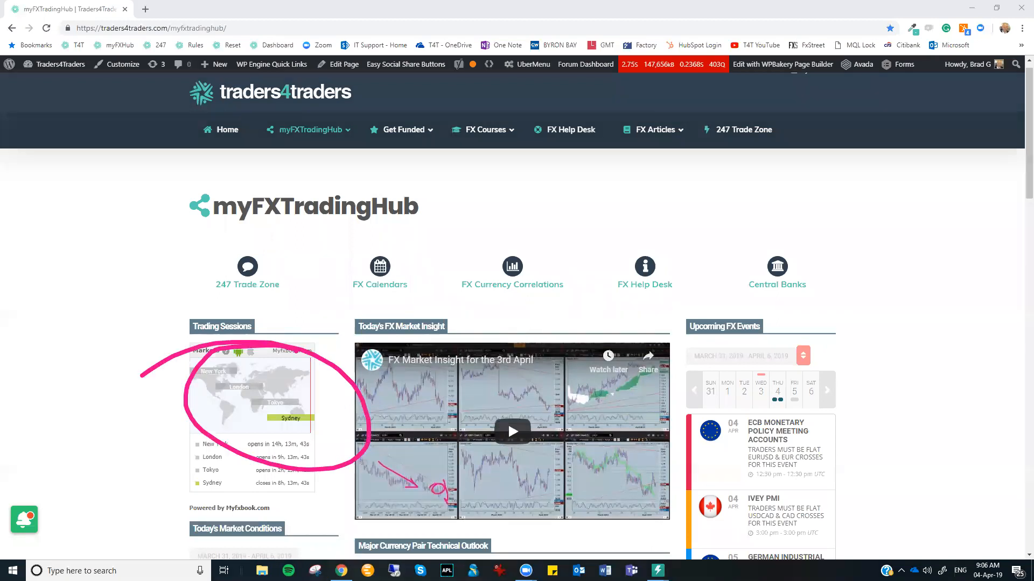
- Scroll the myFXTradingHub page down to the Major Currency Pair Technical Outlook section
scroll("down", 3)
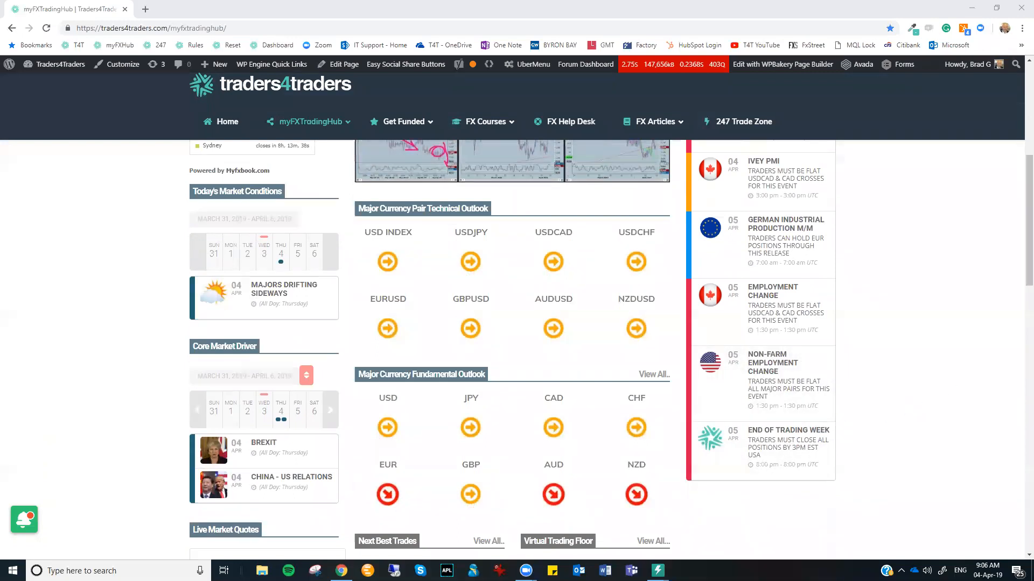
mouse_move(472, 330)
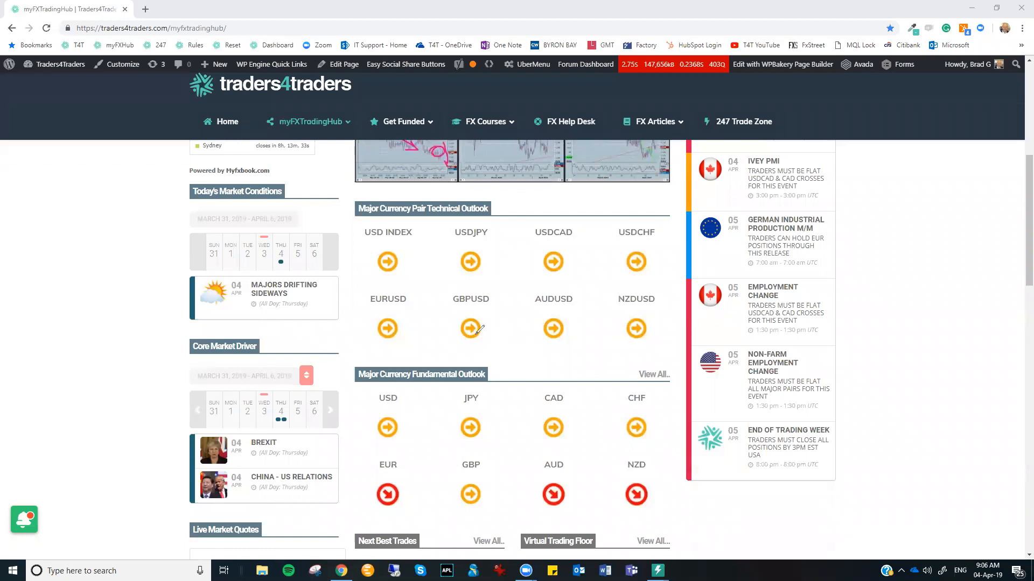
mouse_move(986, 56)
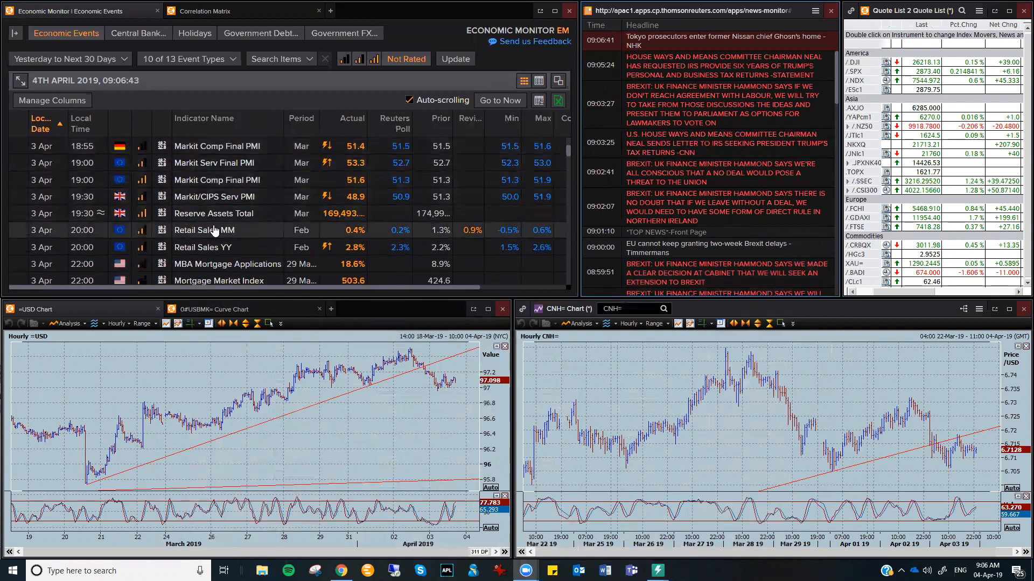
mouse_move(212, 230)
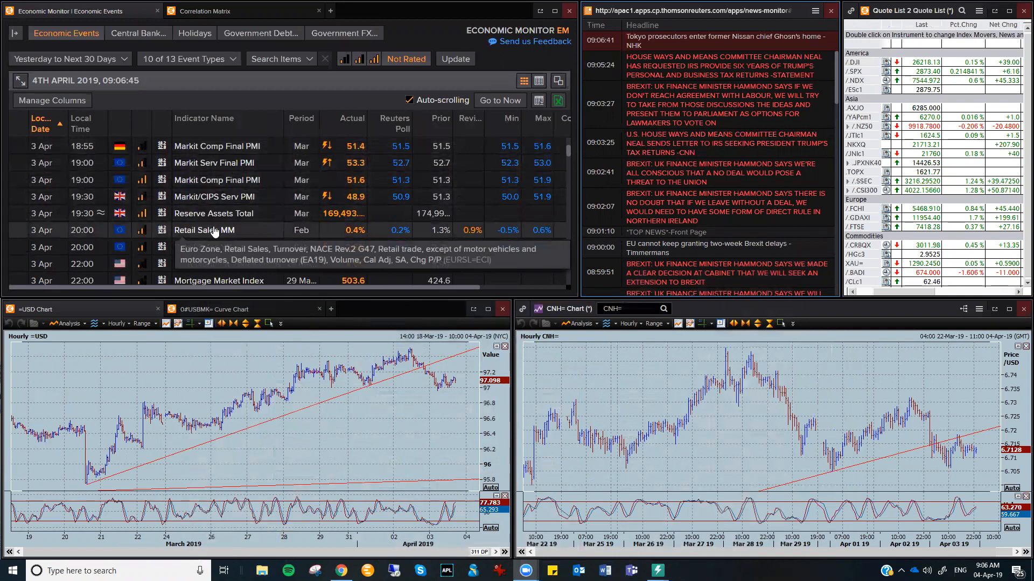
mouse_move(245, 166)
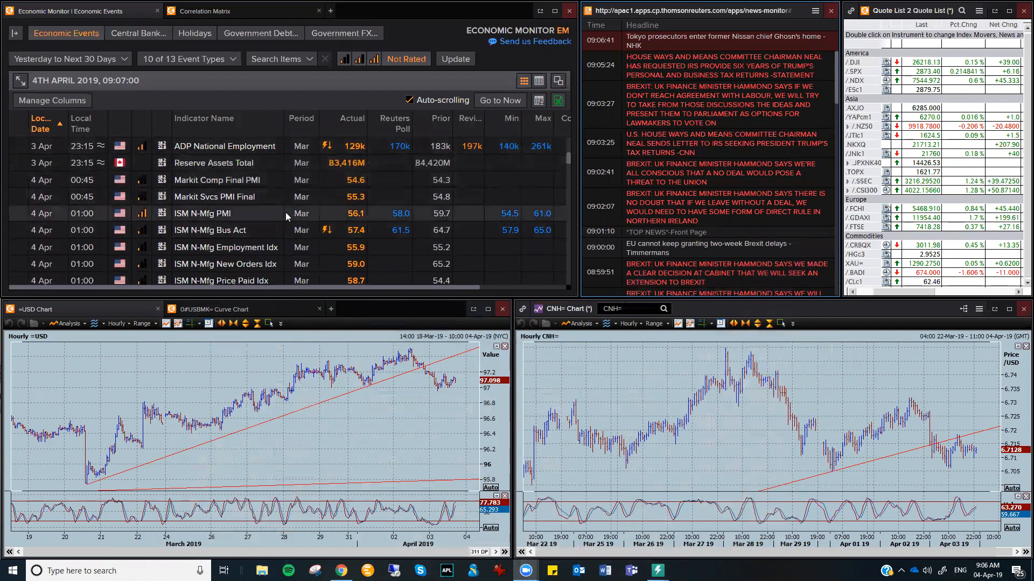
mouse_move(612, 459)
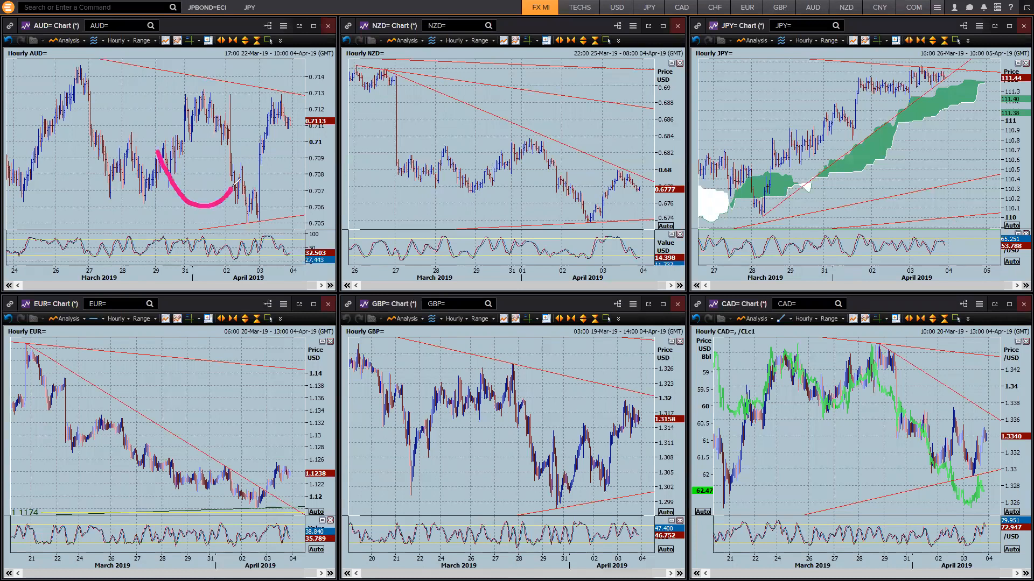
- Draw a pink upward arrow on the AUD hourly chart marking its recent rise
left_click_drag(224, 192, 258, 122)
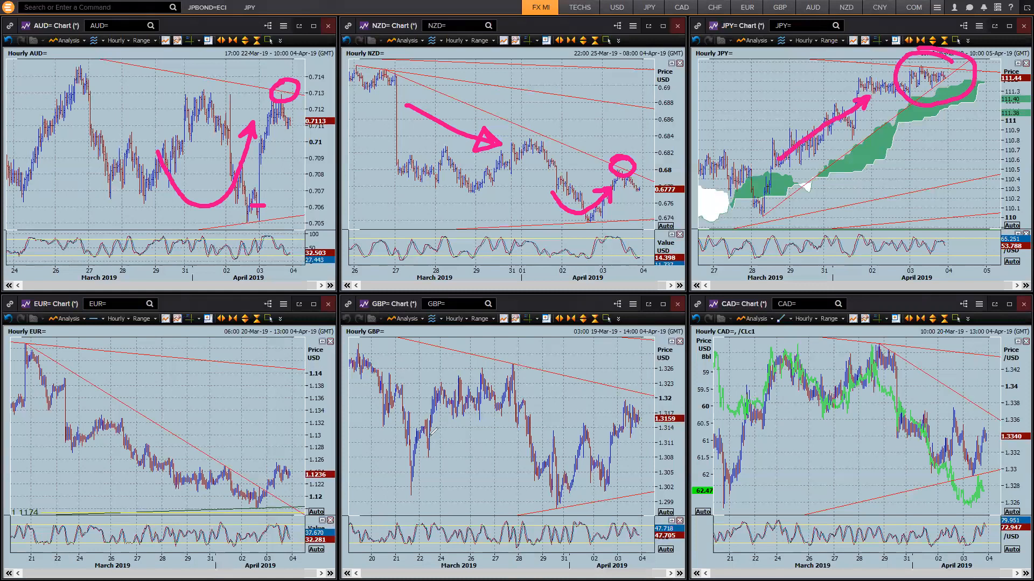
- Draw a pink downward arrow along the EUR chart's decline and a second arrow to its right
left_click_drag(70, 404, 175, 488)
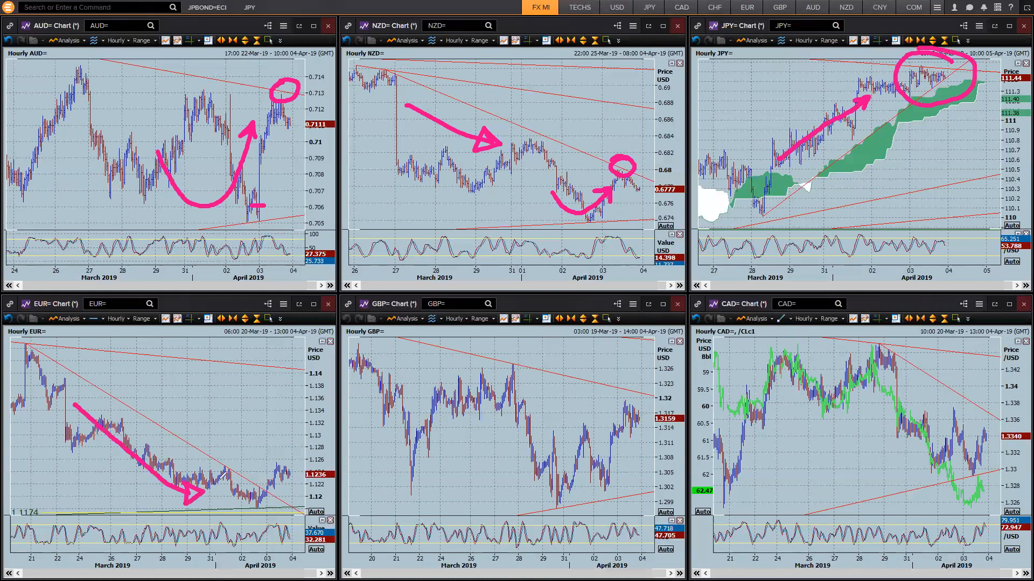
left_click_drag(528, 467, 606, 422)
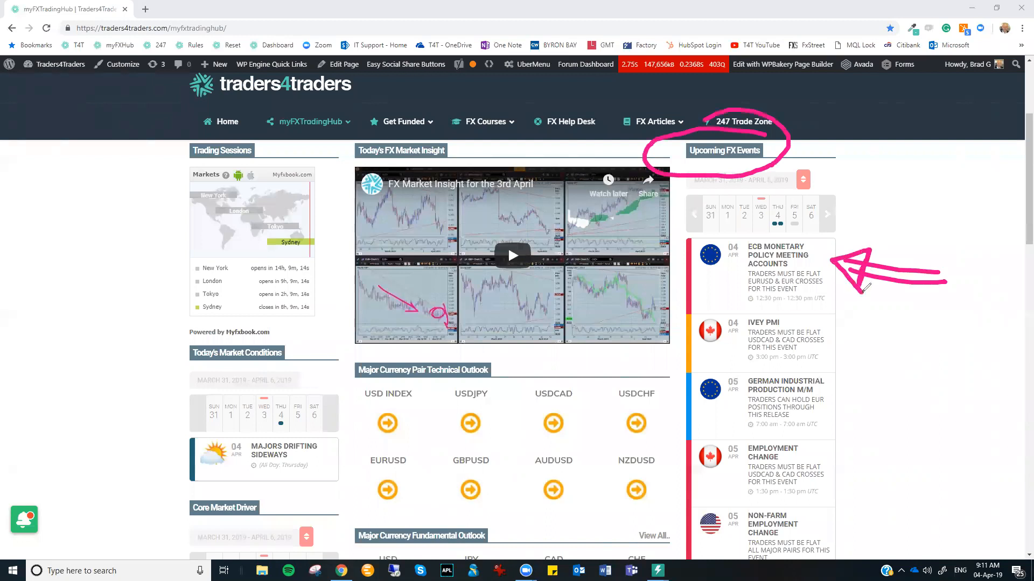
mouse_move(895, 206)
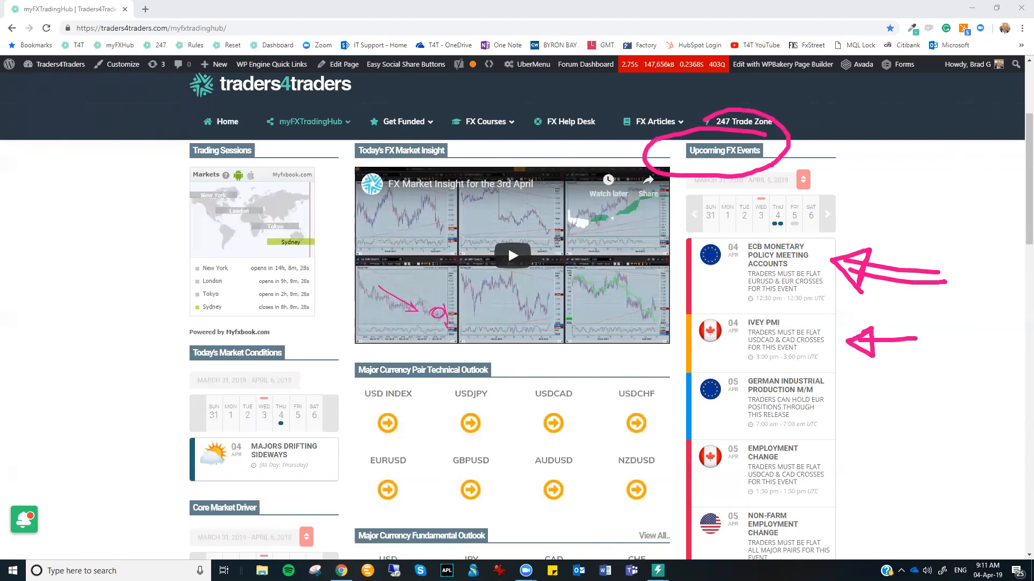
- Scroll down the Upcoming FX Events list to reach the later-week entries
scroll("down", 3)
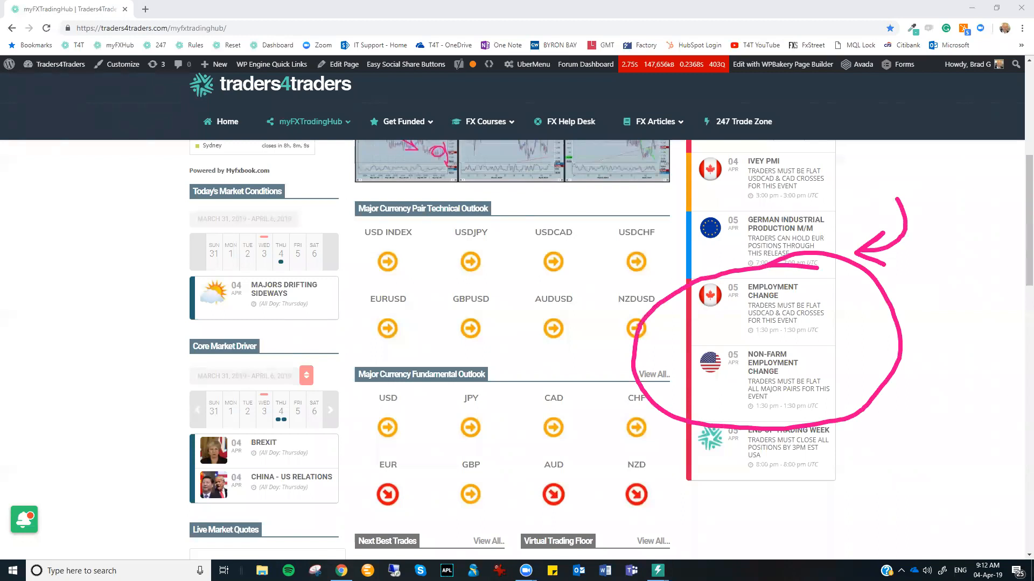
mouse_move(963, 12)
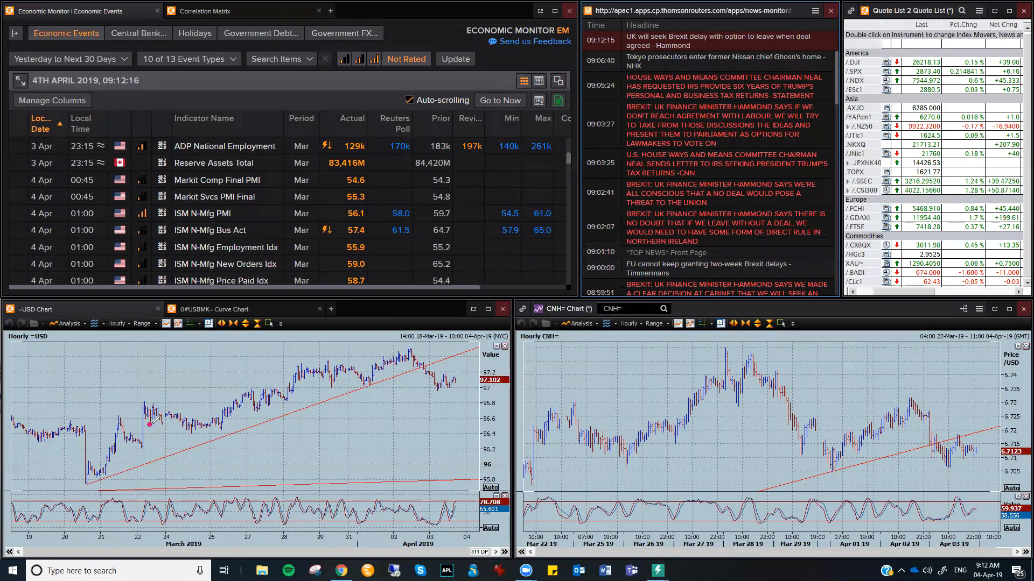
- Draw two pink arrows on the USD chart: one along the uptrend, one along the late-March highs
left_click_drag(149, 427, 303, 394)
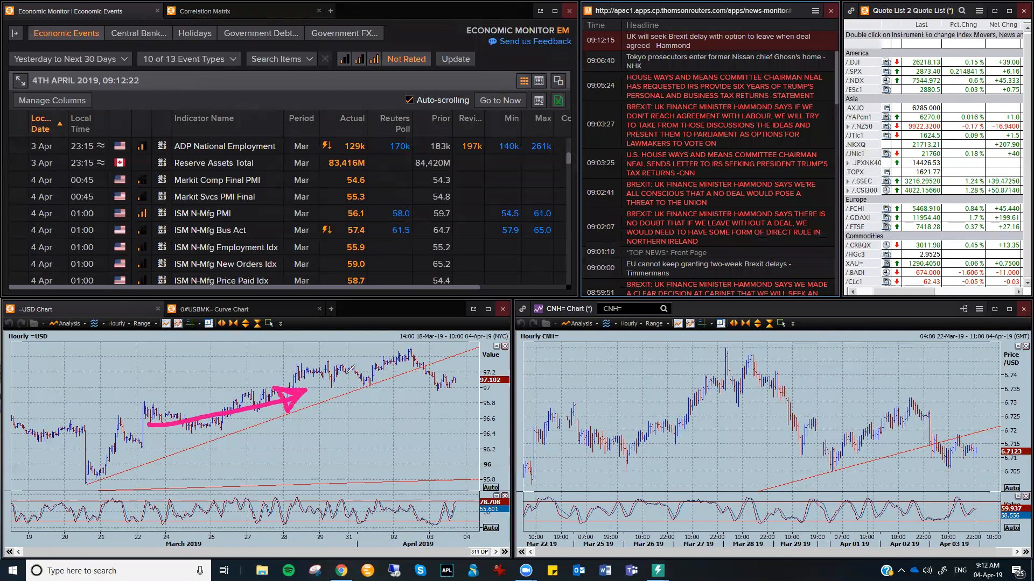
left_click_drag(346, 376, 422, 368)
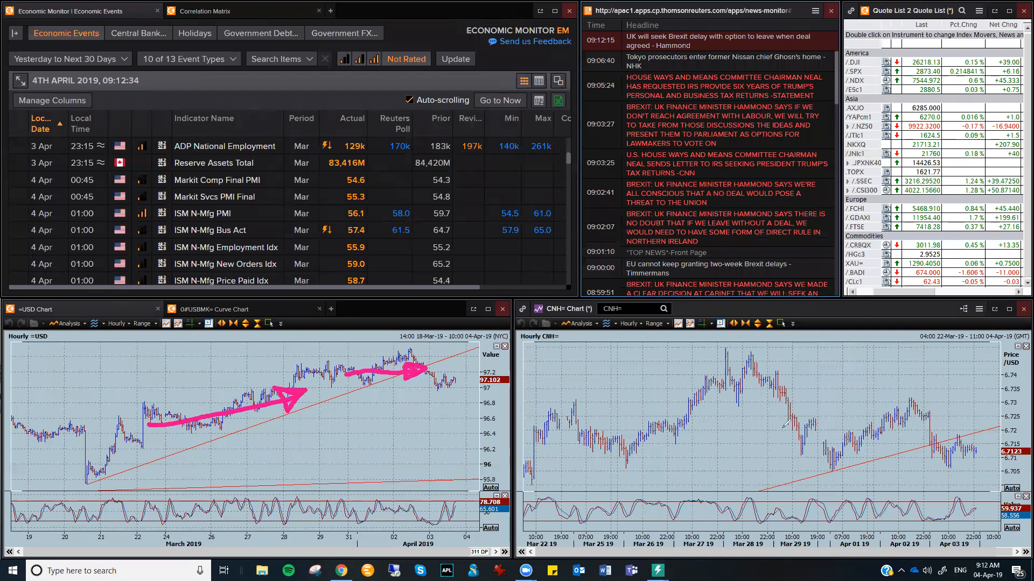
- Draw a pink arrow along the CNH chart's rebound from the trend lines
left_click_drag(725, 435, 837, 435)
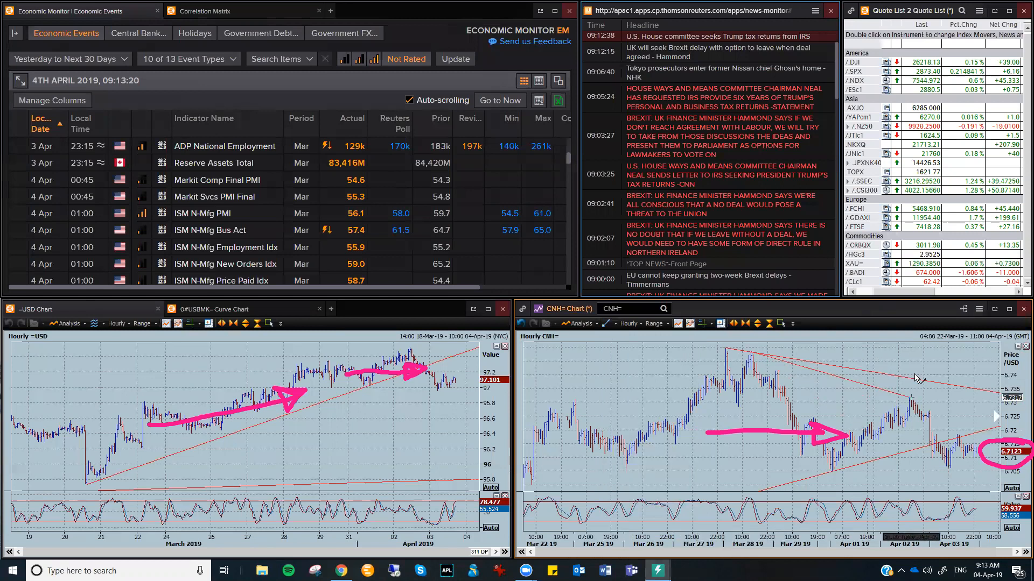
mouse_move(948, 470)
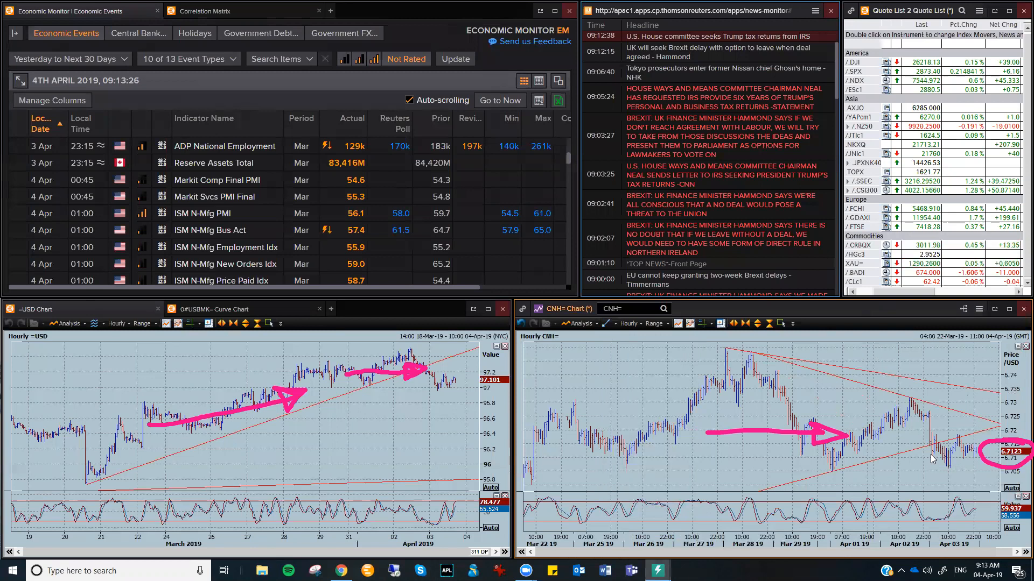
mouse_move(581, 420)
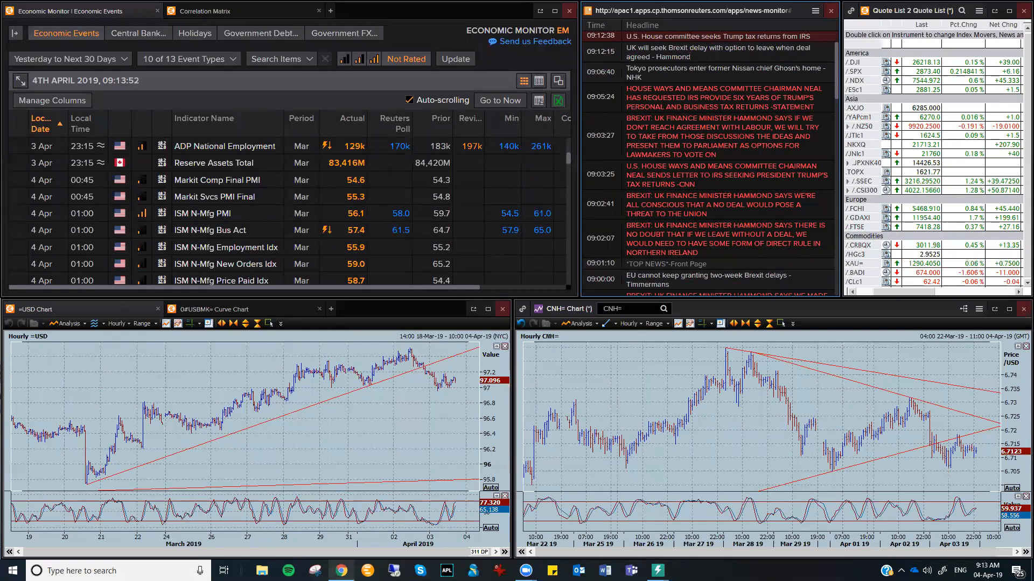
- Switch back to the myFXTradingHub page in Chrome and scroll to the Technical Outlook section
left_click(340, 571)
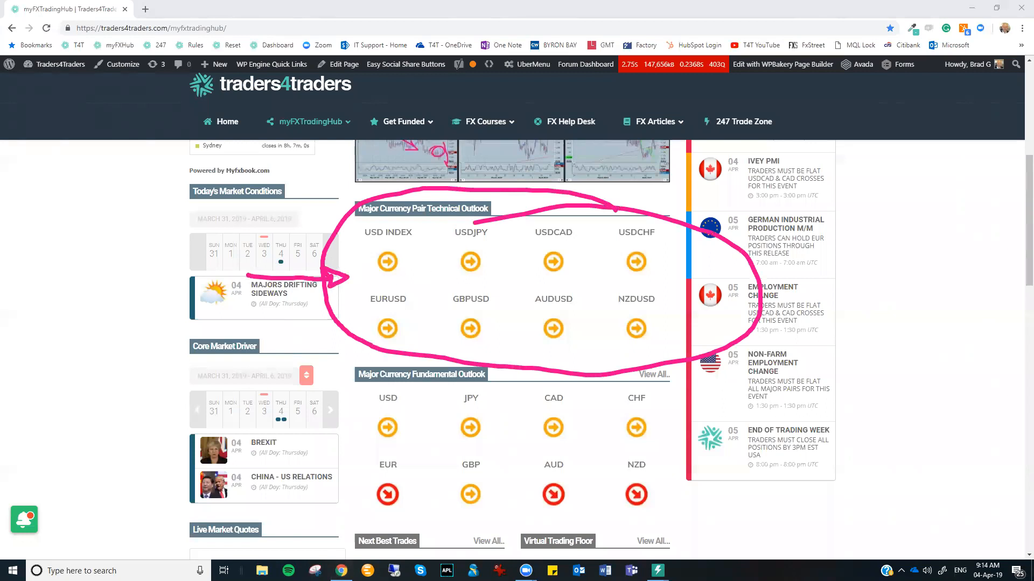
scroll("up", 3)
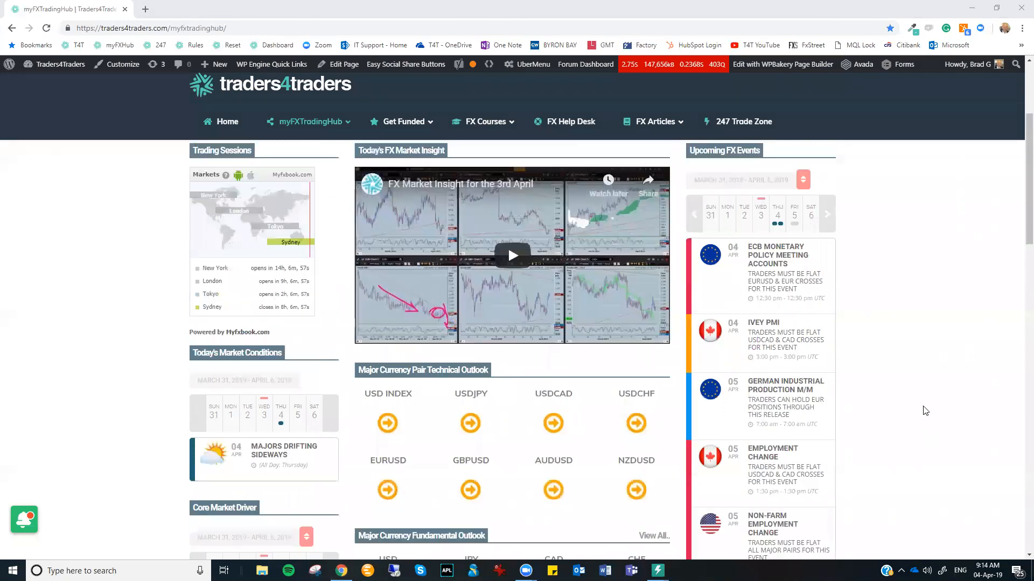
scroll("down", 3)
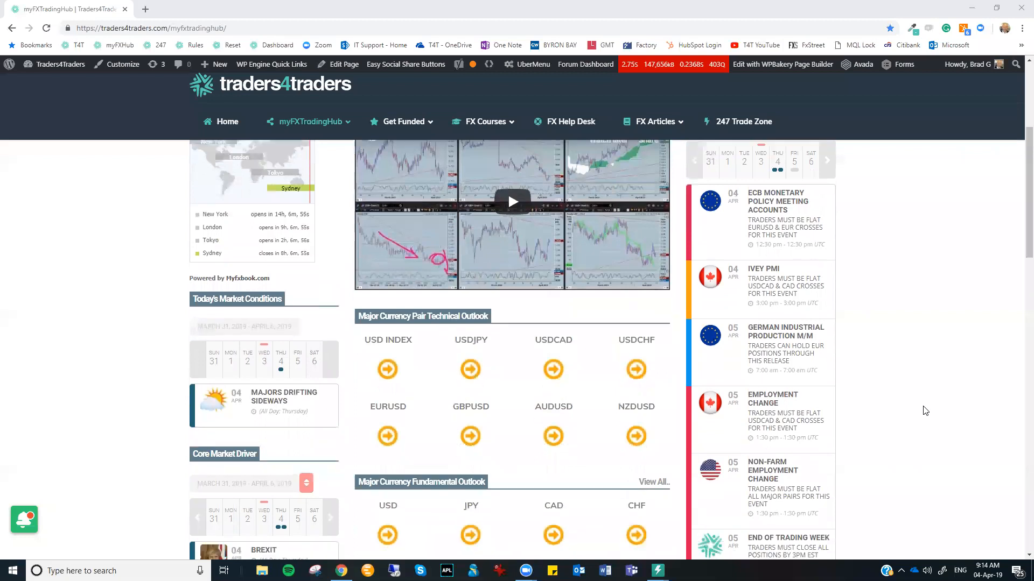